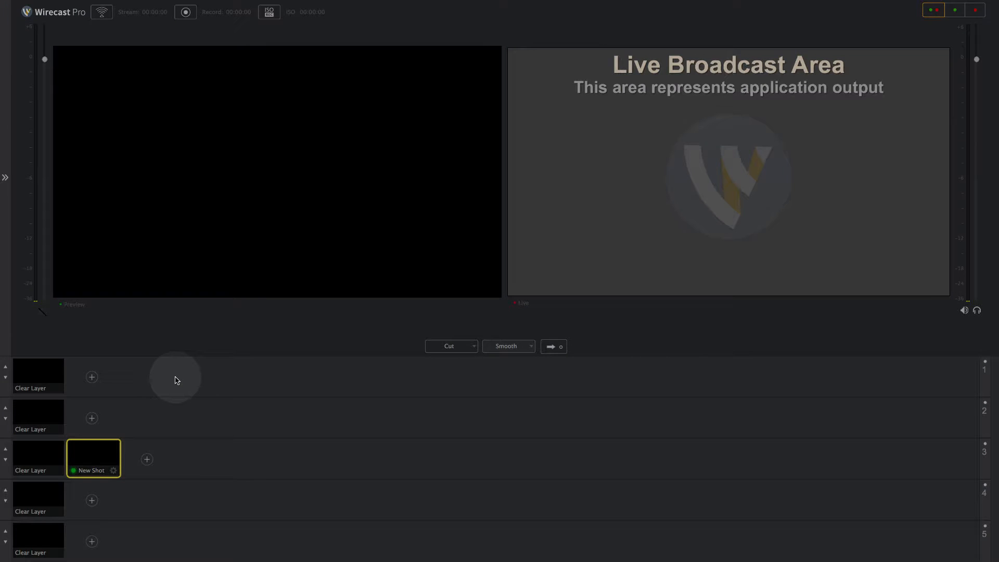
pyautogui.moveTo(118, 402)
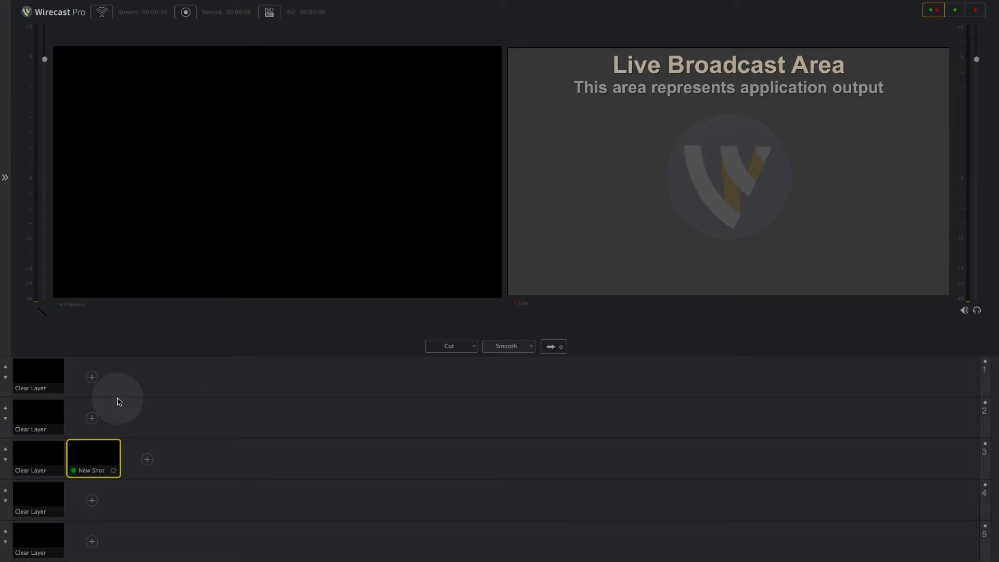
pyautogui.moveTo(163, 455)
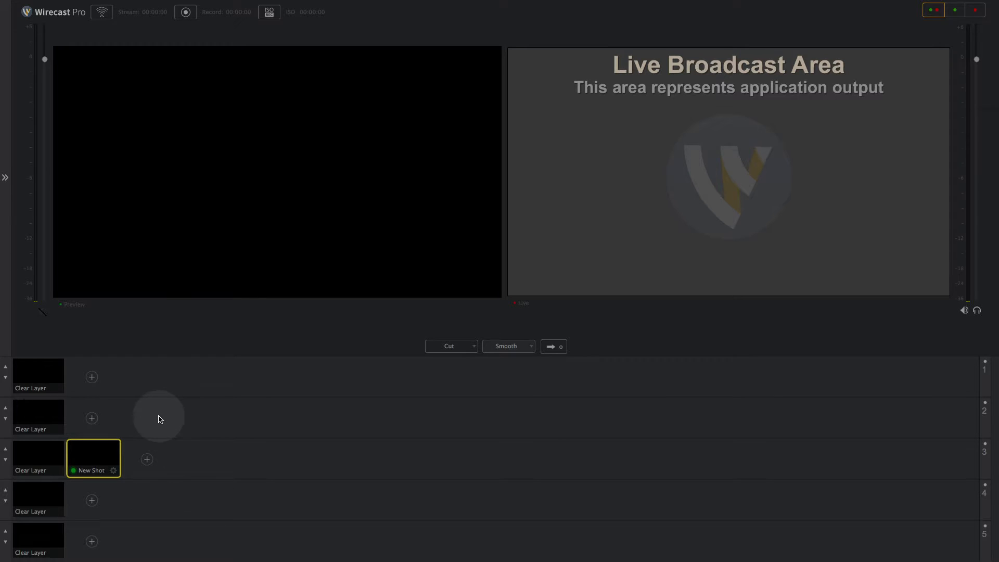
pyautogui.moveTo(92, 377)
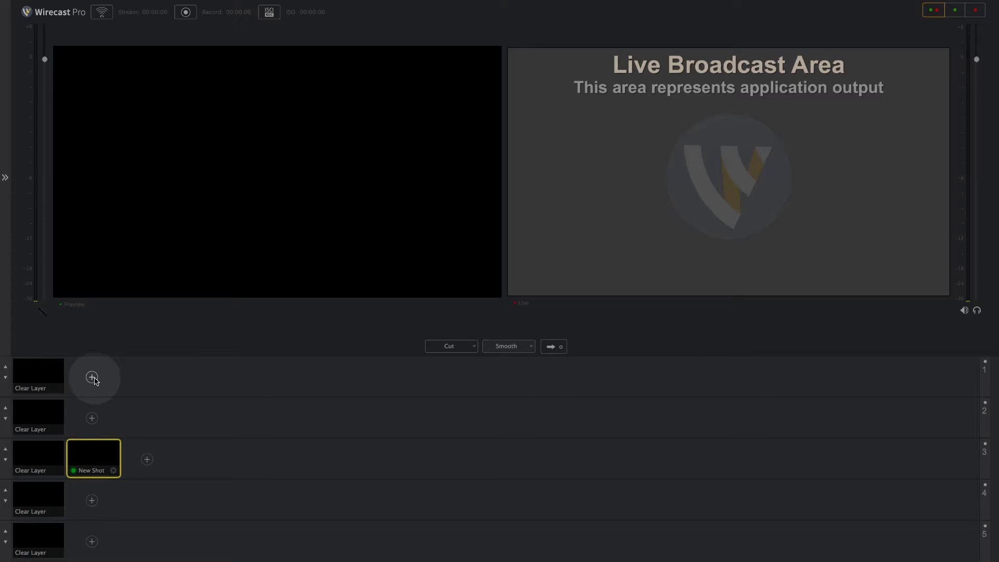
# Add a Text shot on layer 1 named Ticker containing 'The quick brown fox jumps over the lazy dog'
pyautogui.click(94, 376)
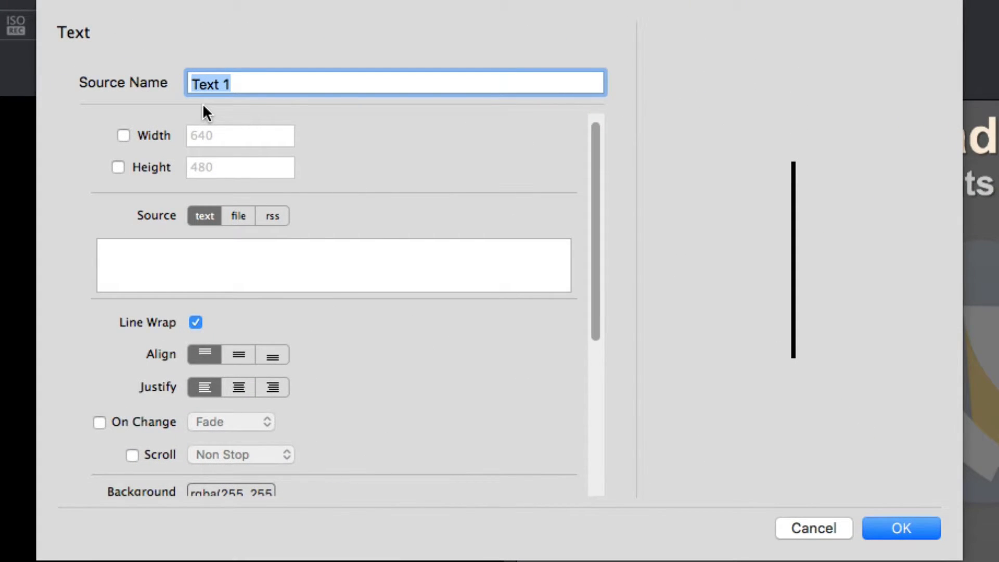
pyautogui.write('Tick')
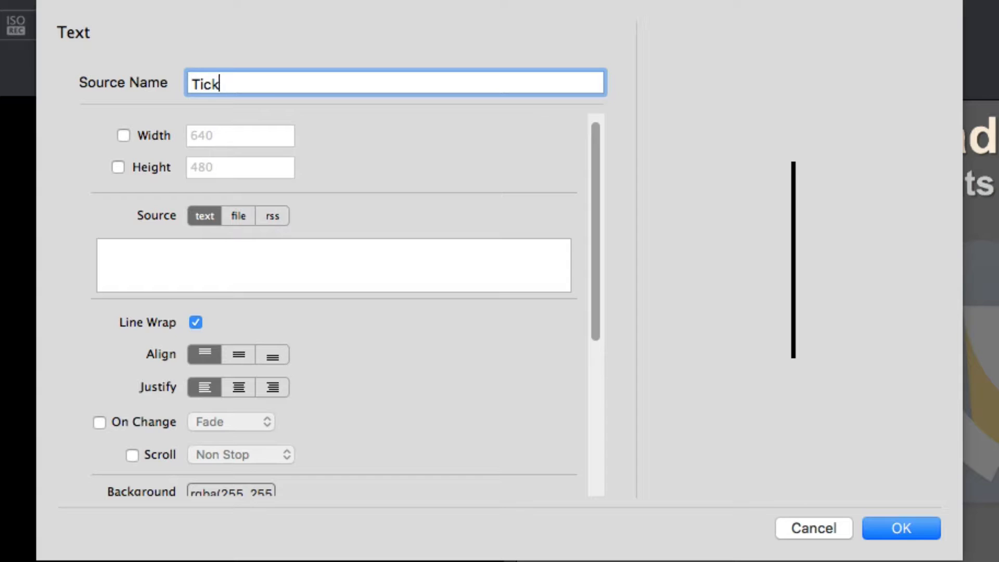
pyautogui.write('er')
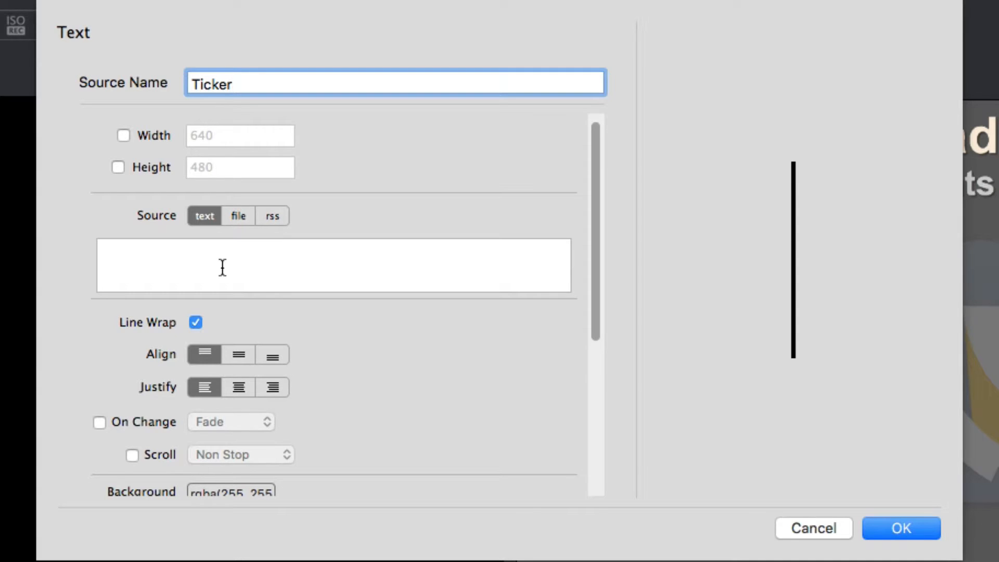
pyautogui.write('The quick brown fox jumps over the lazy dog')
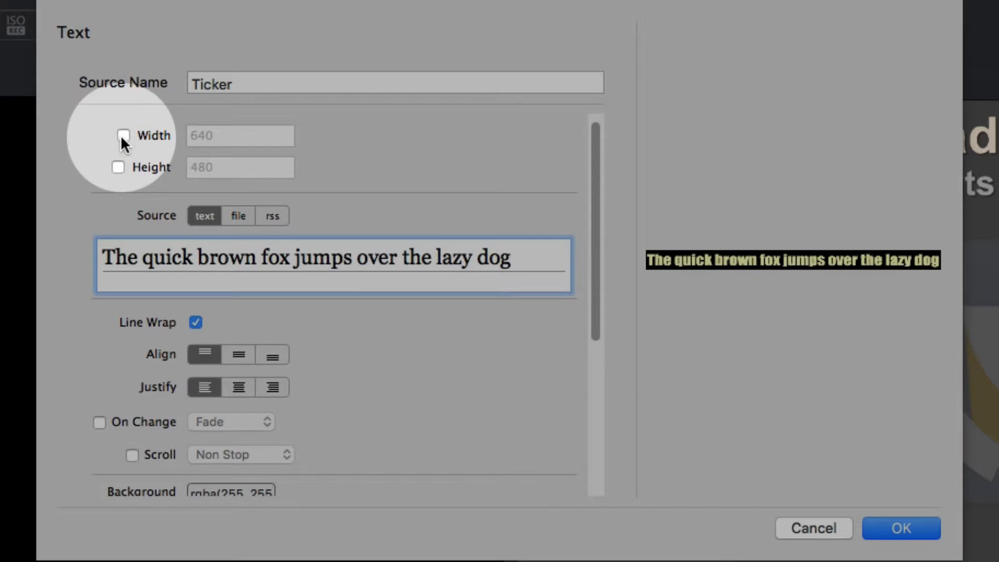
pyautogui.click(123, 136)
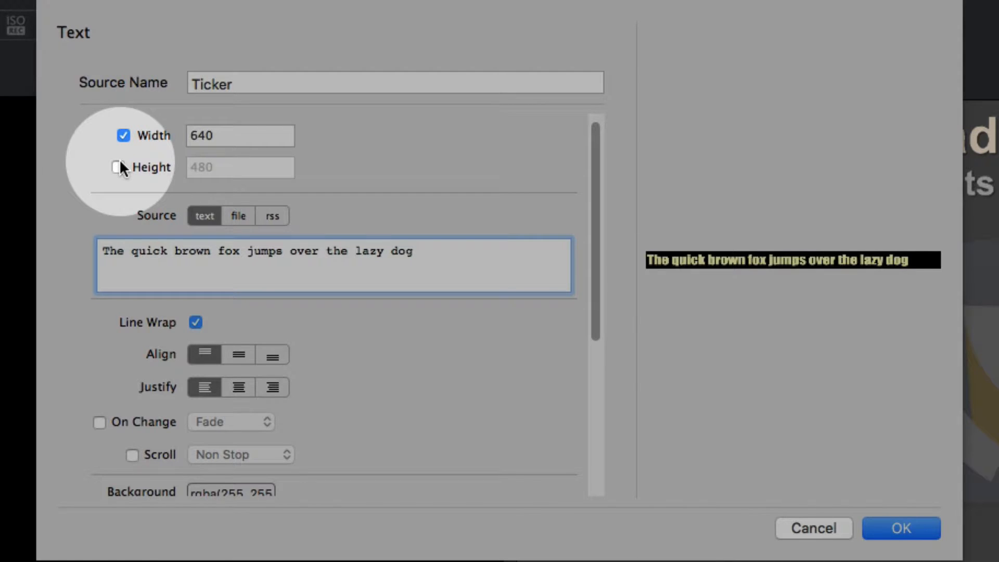
pyautogui.click(123, 166)
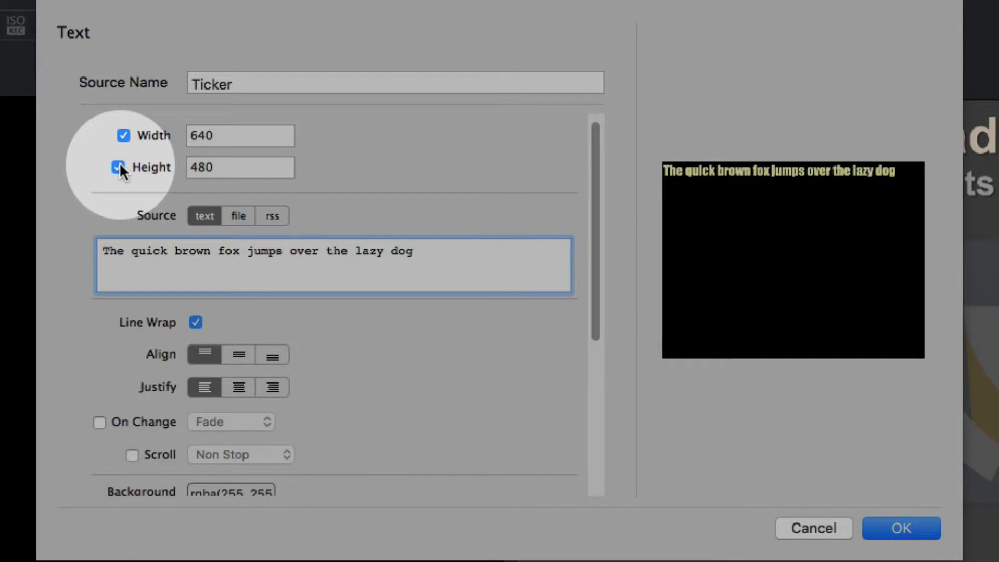
pyautogui.click(123, 136)
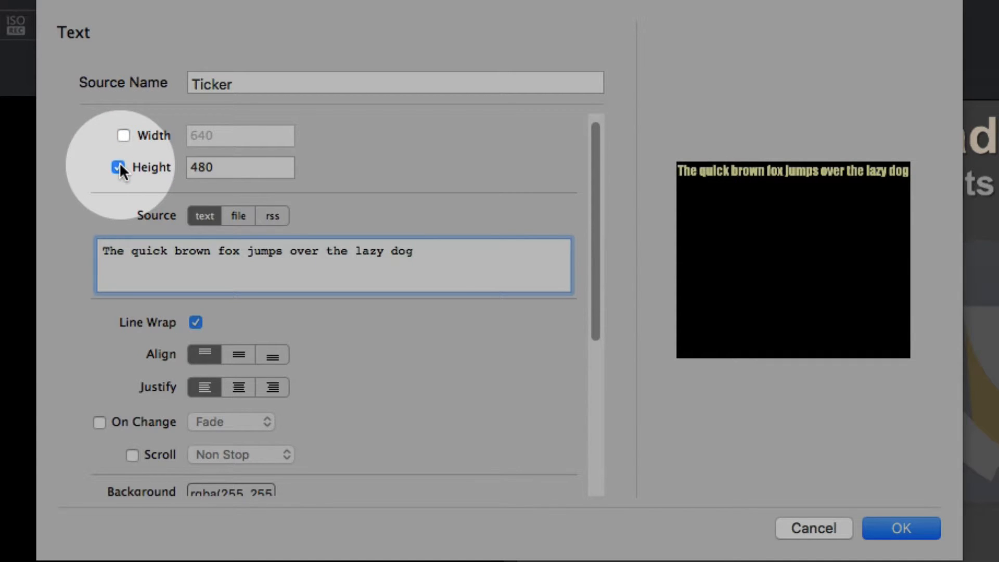
pyautogui.click(117, 166)
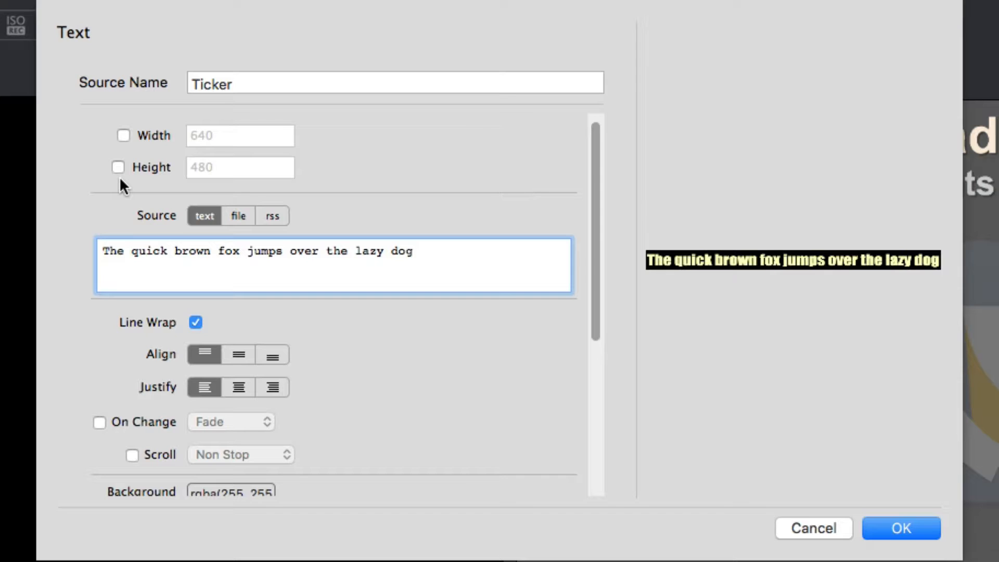
pyautogui.moveTo(210, 229)
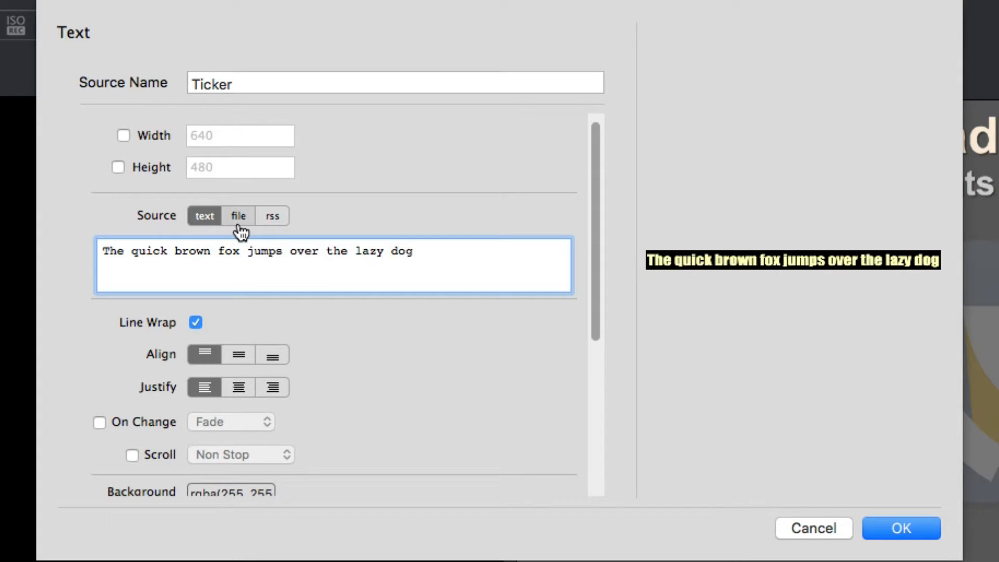
# Set the Ticker text source to RSS and focus its empty feed URL field
pyautogui.click(237, 216)
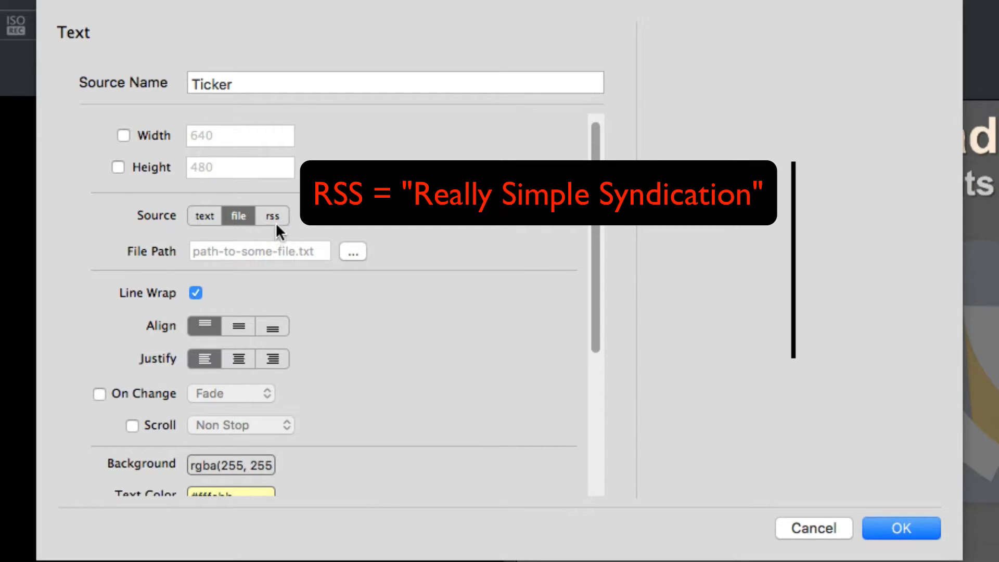
pyautogui.click(272, 215)
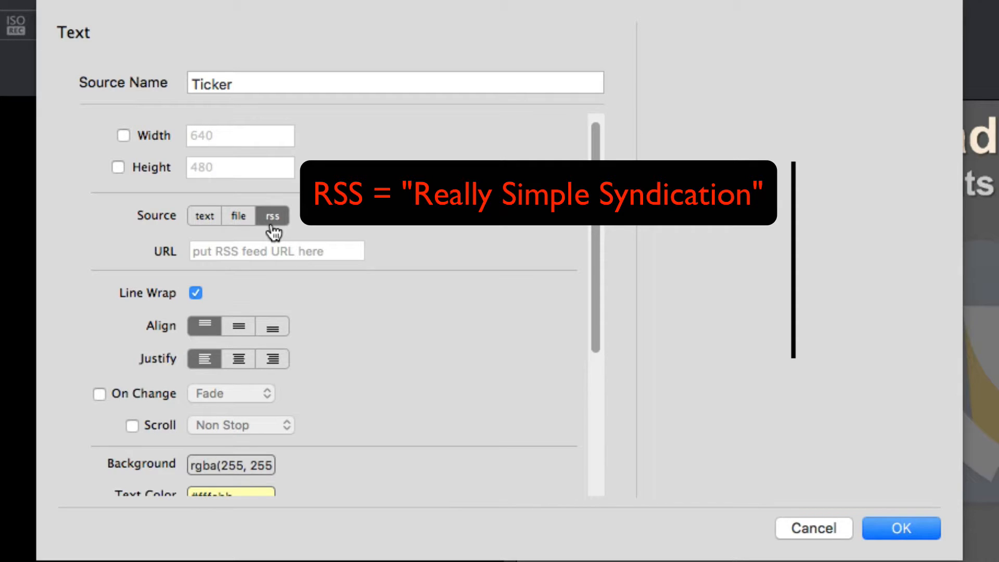
pyautogui.moveTo(330, 243)
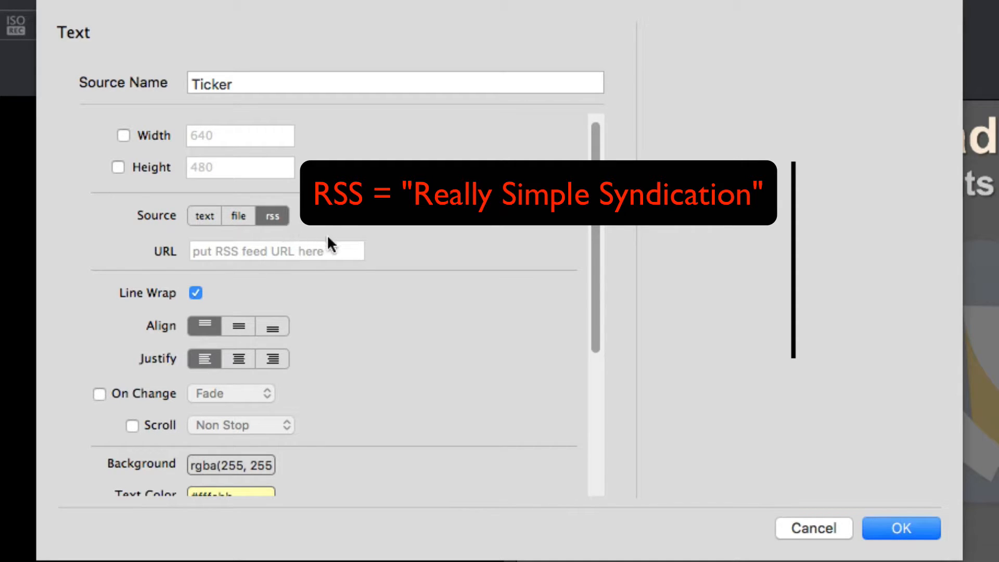
pyautogui.click(275, 251)
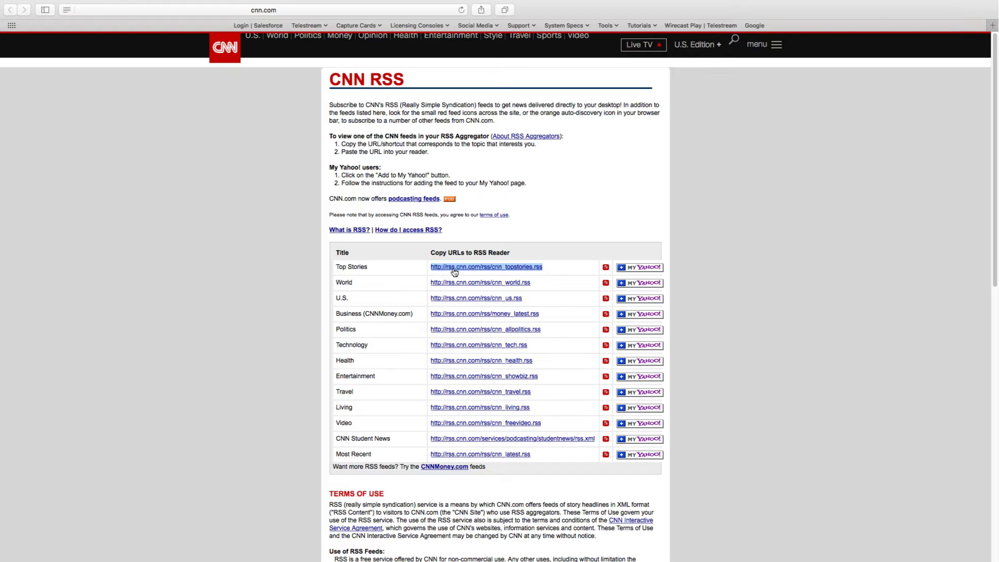
pyautogui.moveTo(251, 541)
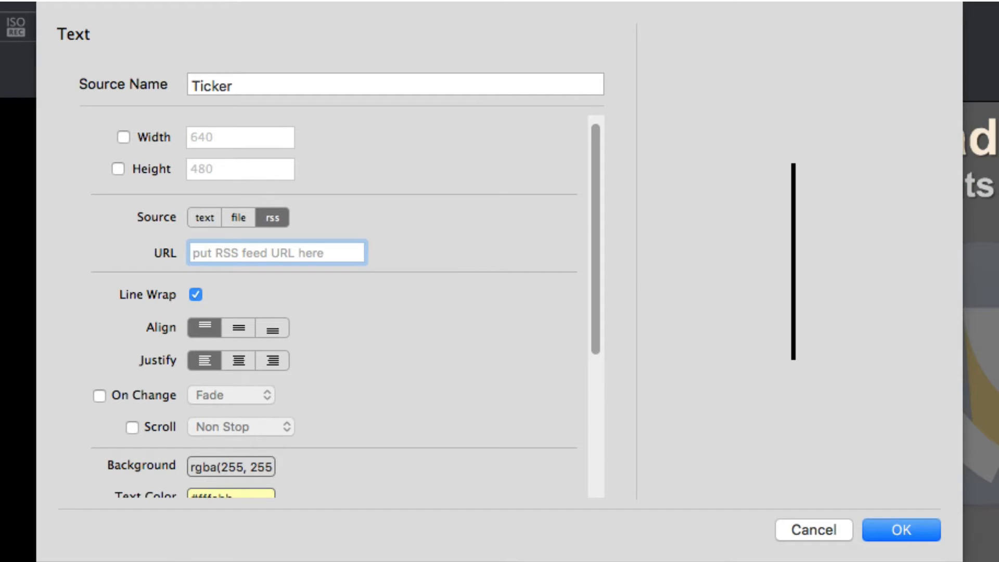
pyautogui.write('http://rss.cnn.com/rss/cnn_topstories.rss')
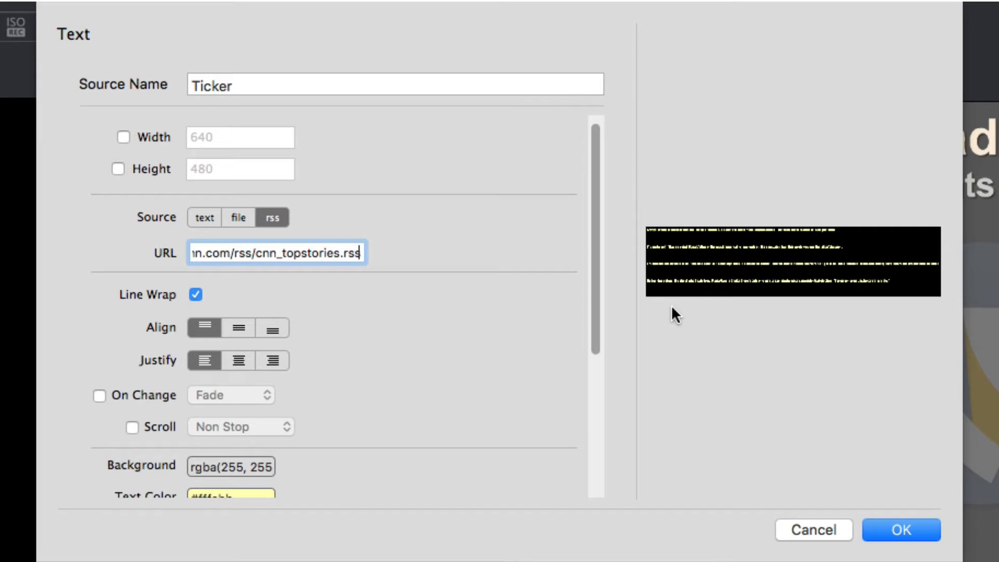
pyautogui.moveTo(379, 424)
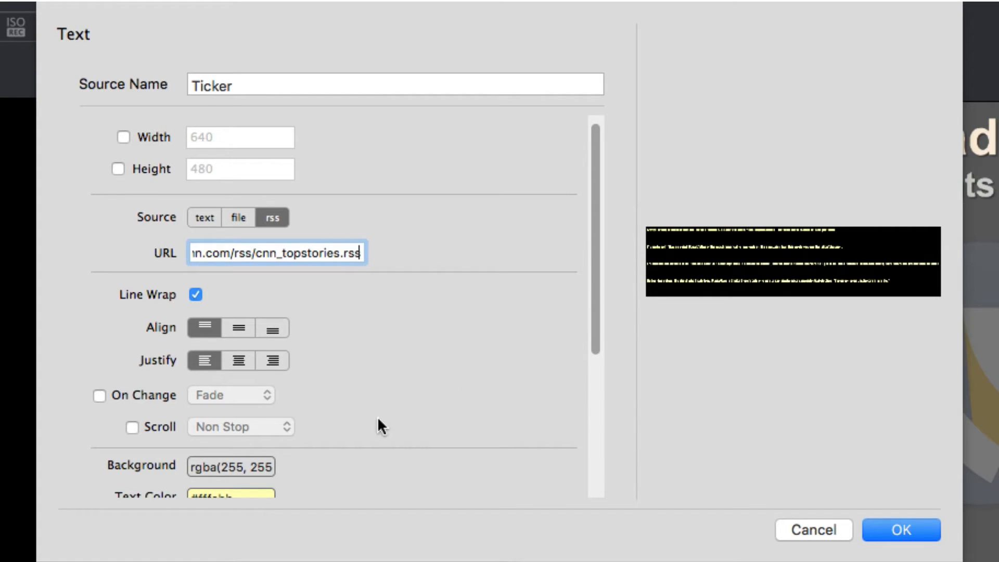
pyautogui.click(132, 426)
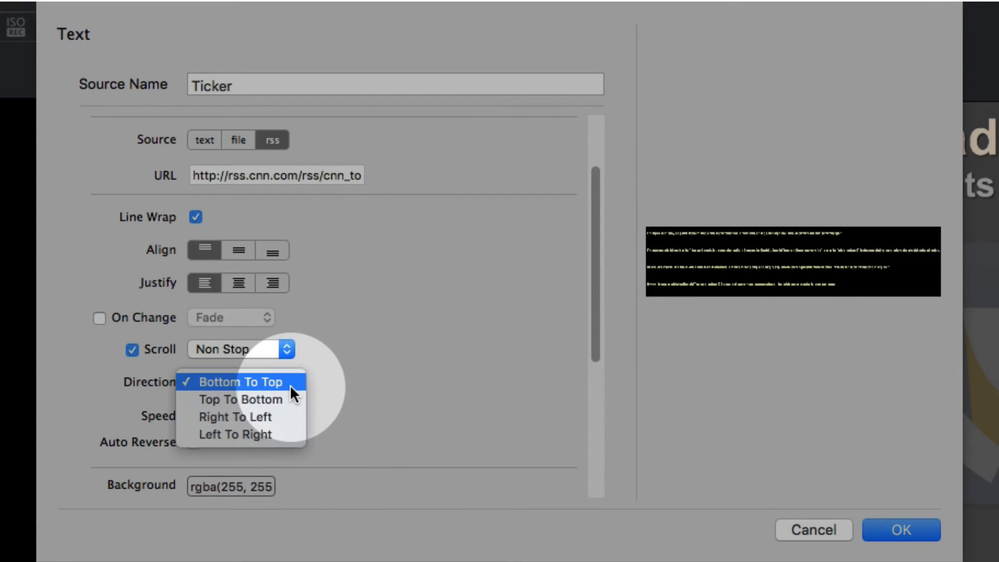
# Set scroll direction to Right To Left and text colour to white (#ffffff)
pyautogui.click(234, 416)
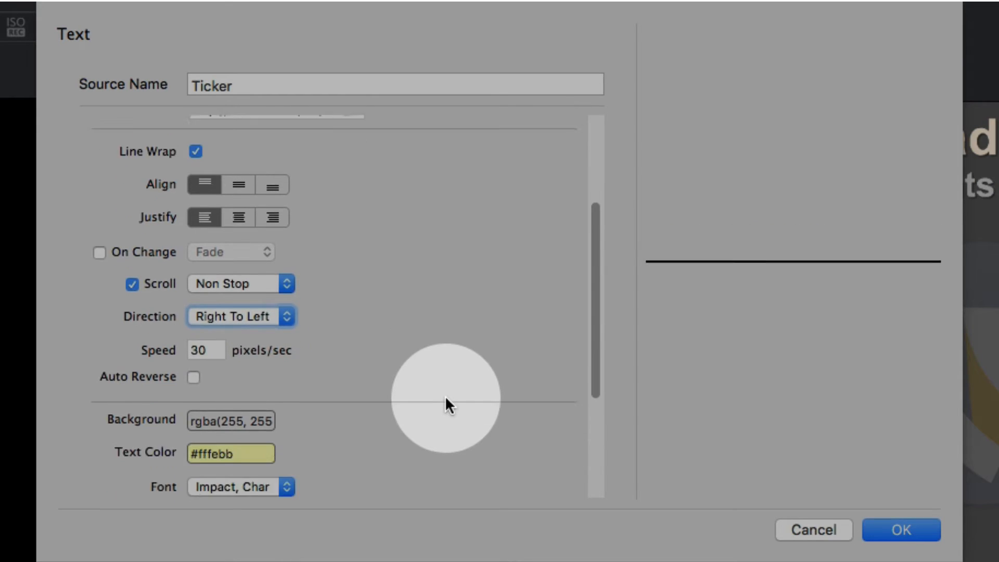
pyautogui.click(231, 453)
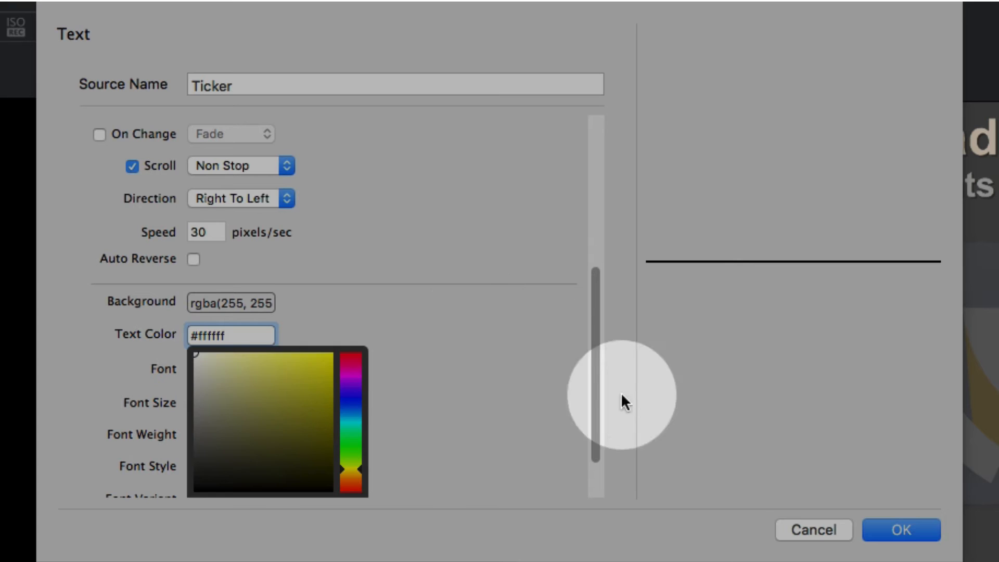
pyautogui.click(901, 530)
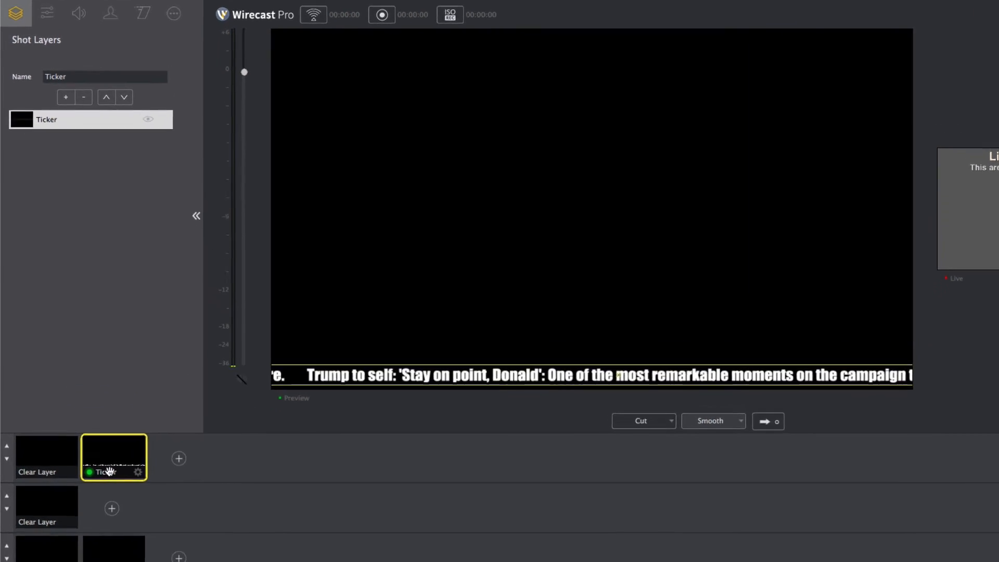
# Show the Ticker shot's Text Properties with zero video delay and no fixed size
pyautogui.click(173, 12)
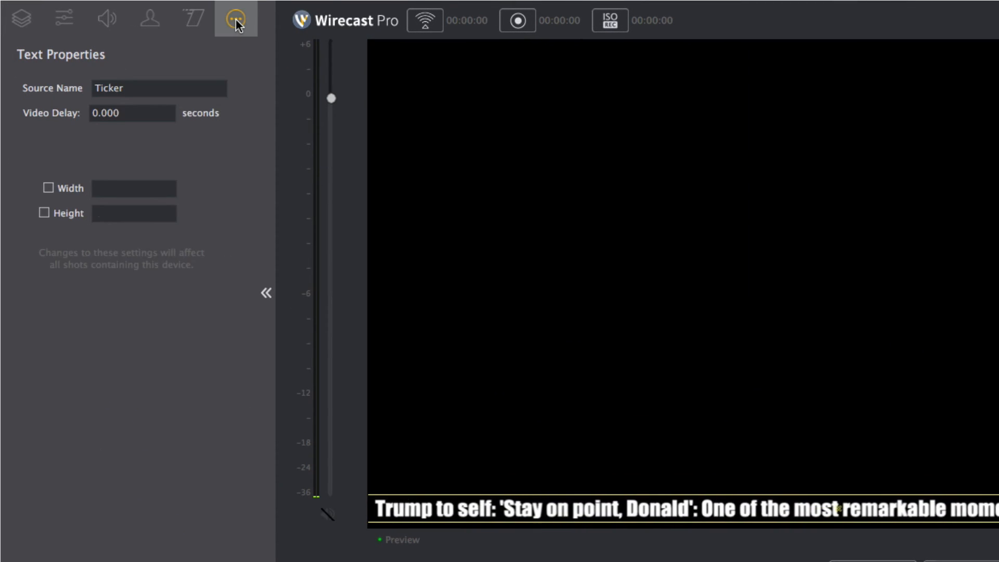